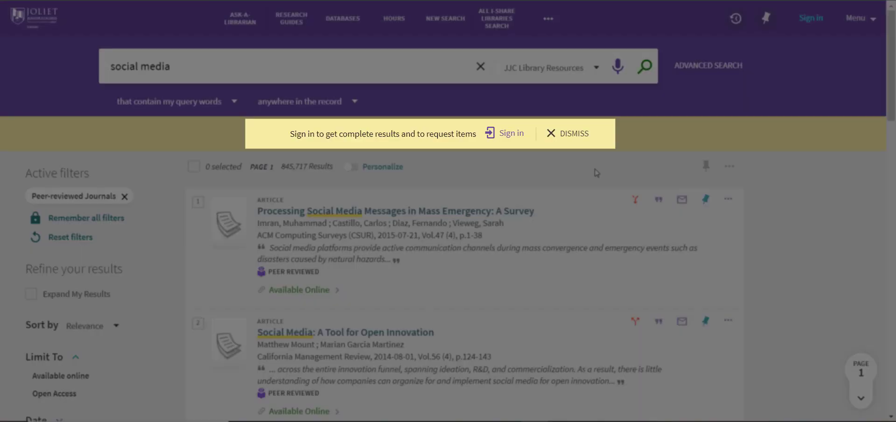
{"action": "mouse_move", "coordinate": [505, 133]}
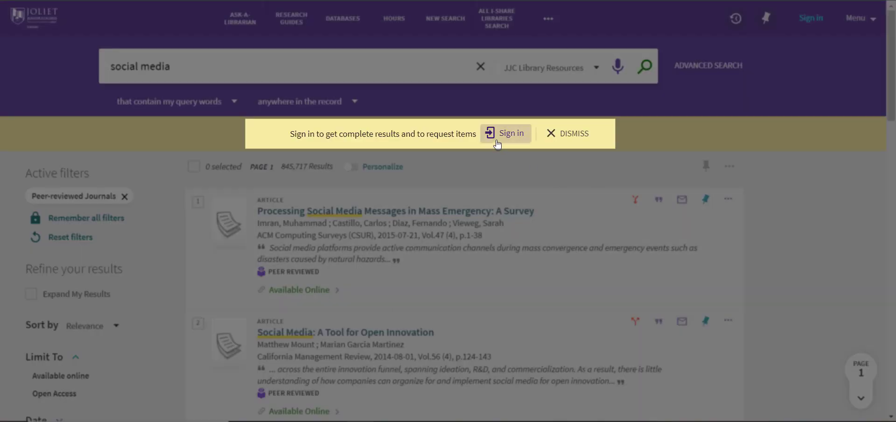
Sign in through the yellow banner with the JJC library login to see complete results.
{"action": "left_click", "coordinate": [505, 133]}
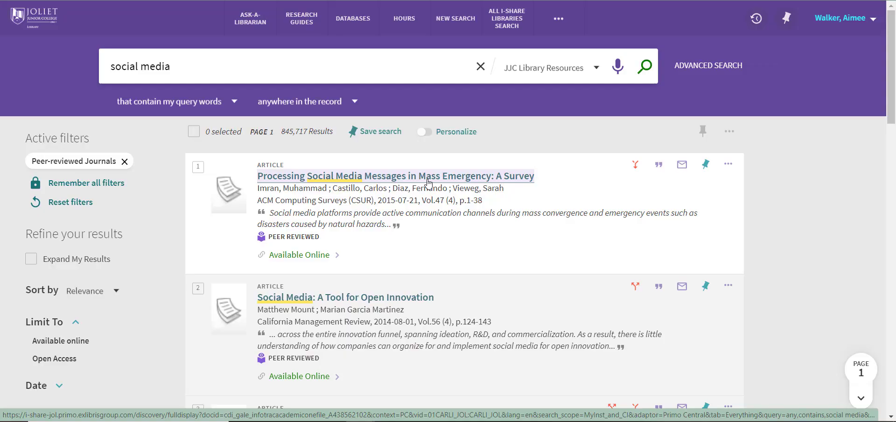
Open 'Processing Social Media Messages in Mass Emergency: A Survey' and scroll through details and citations.
{"action": "left_click", "coordinate": [395, 176]}
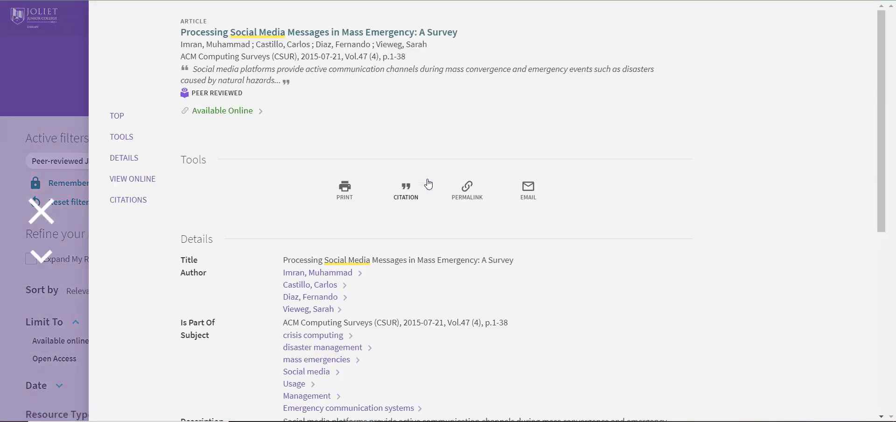
{"action": "scroll", "scroll_direction": "down", "scroll_amount": 3}
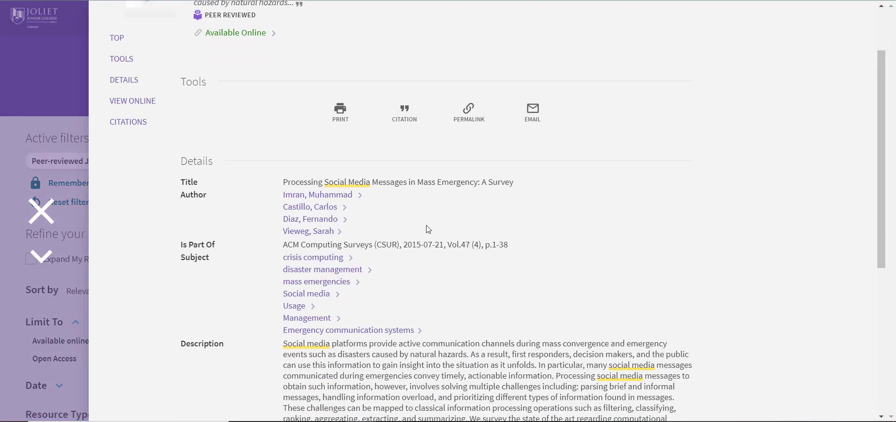
{"action": "scroll", "scroll_direction": "down", "scroll_amount": 3}
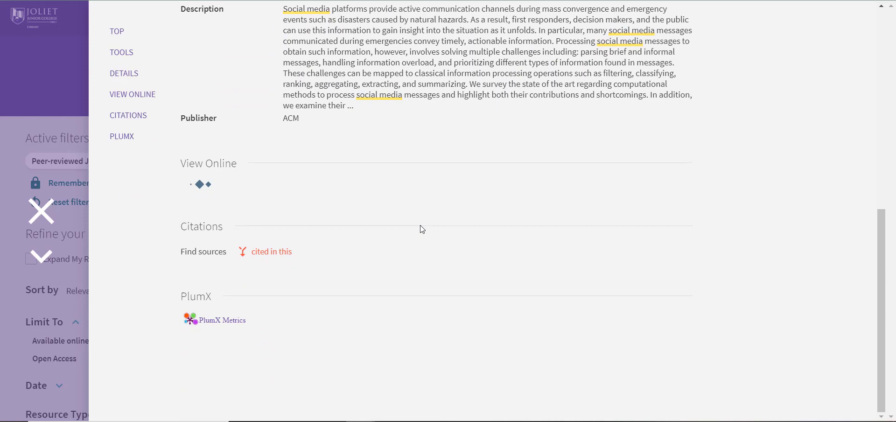